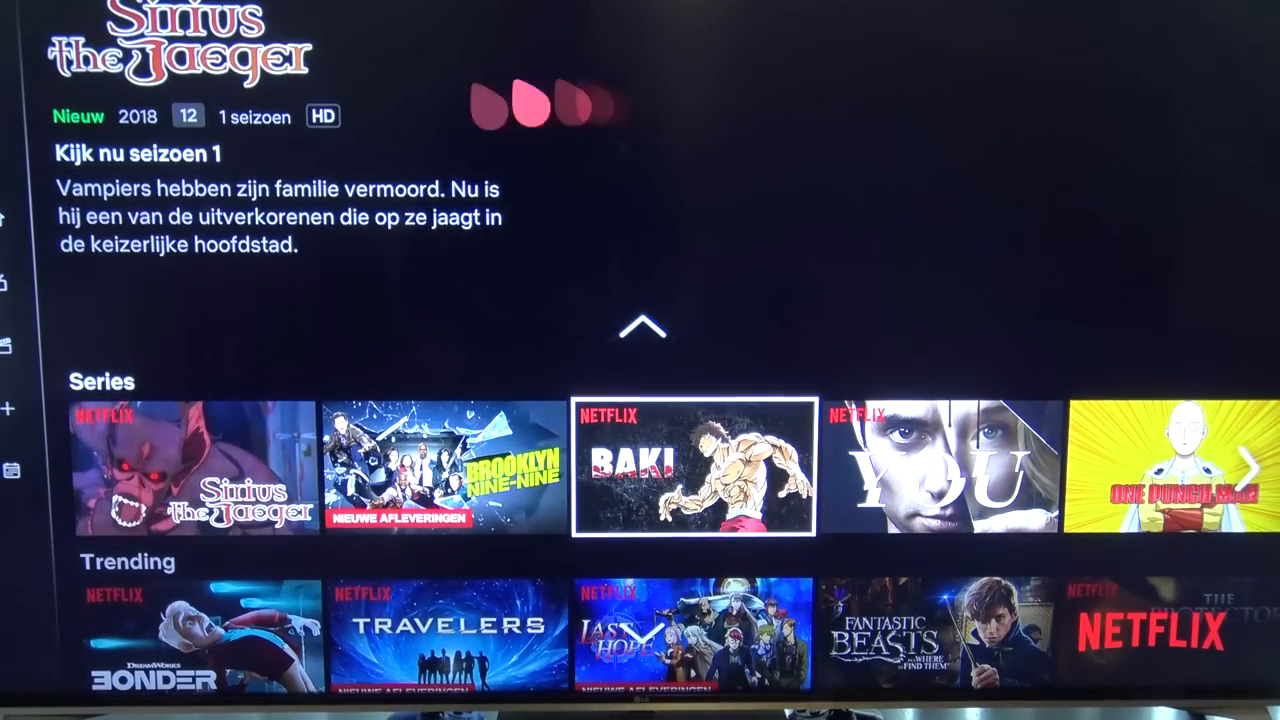
Move through the Series and Originals rows and select the BAKI tile
key(right)
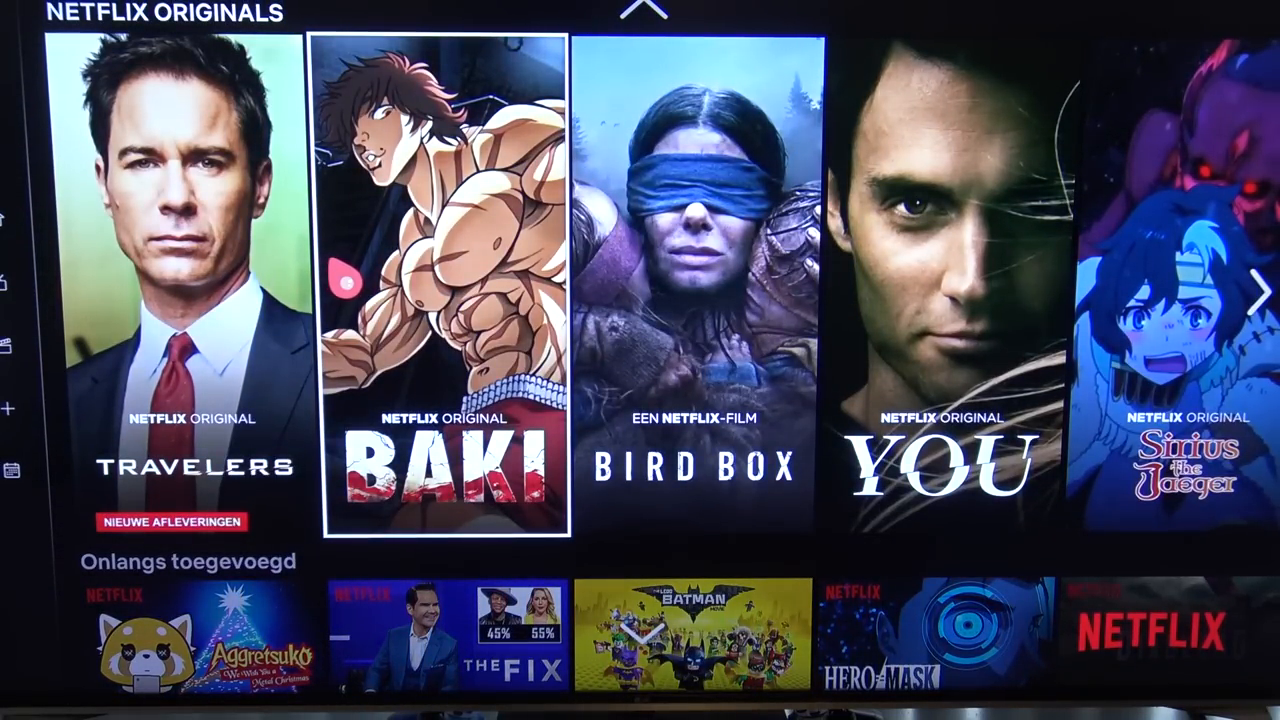
click(458, 290)
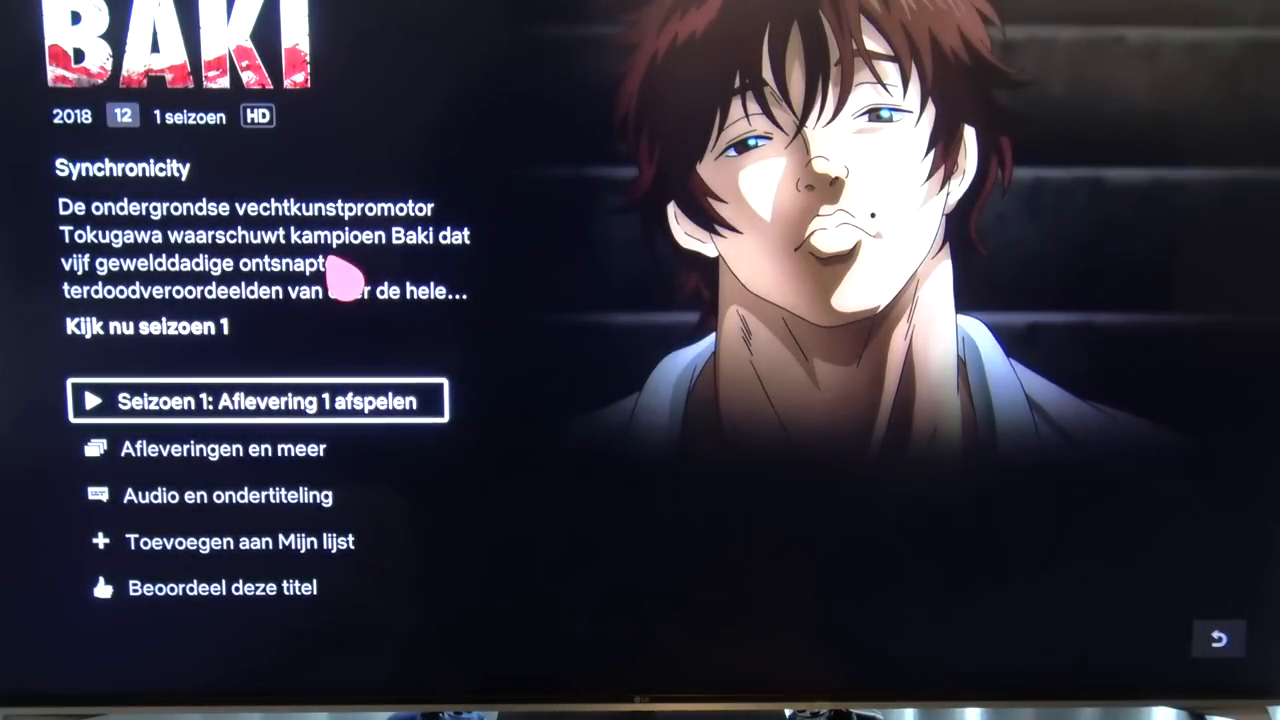